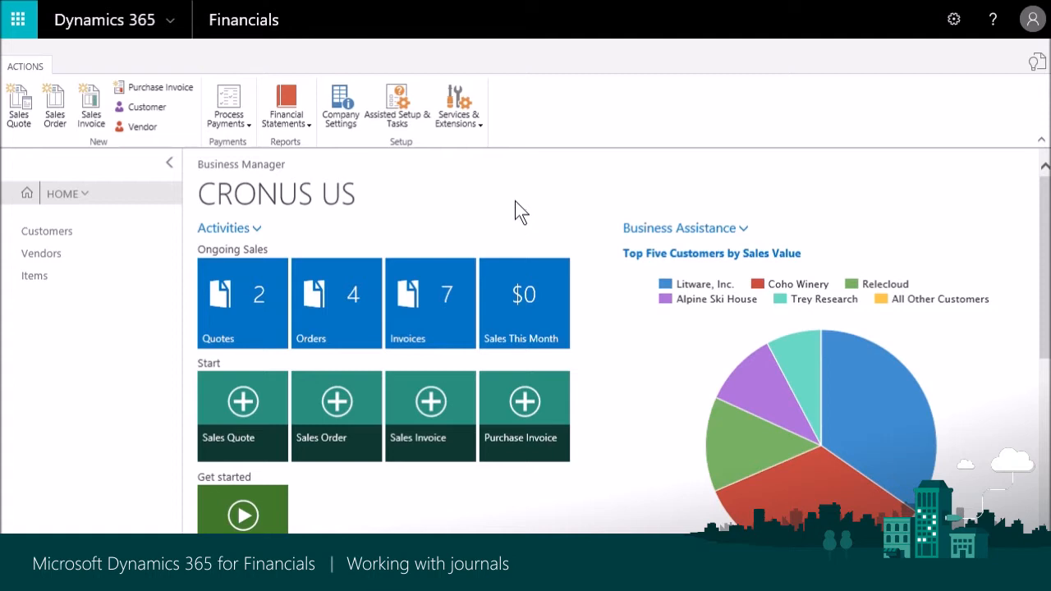
pyautogui.moveTo(68, 209)
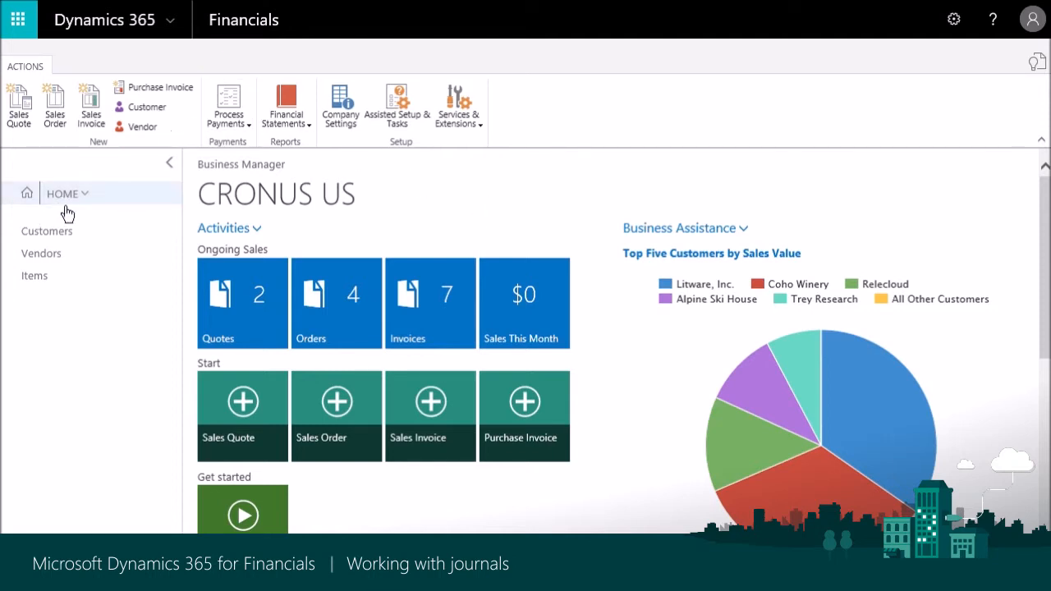
# Switch from the home navigation to the Finance work area.
pyautogui.click(63, 193)
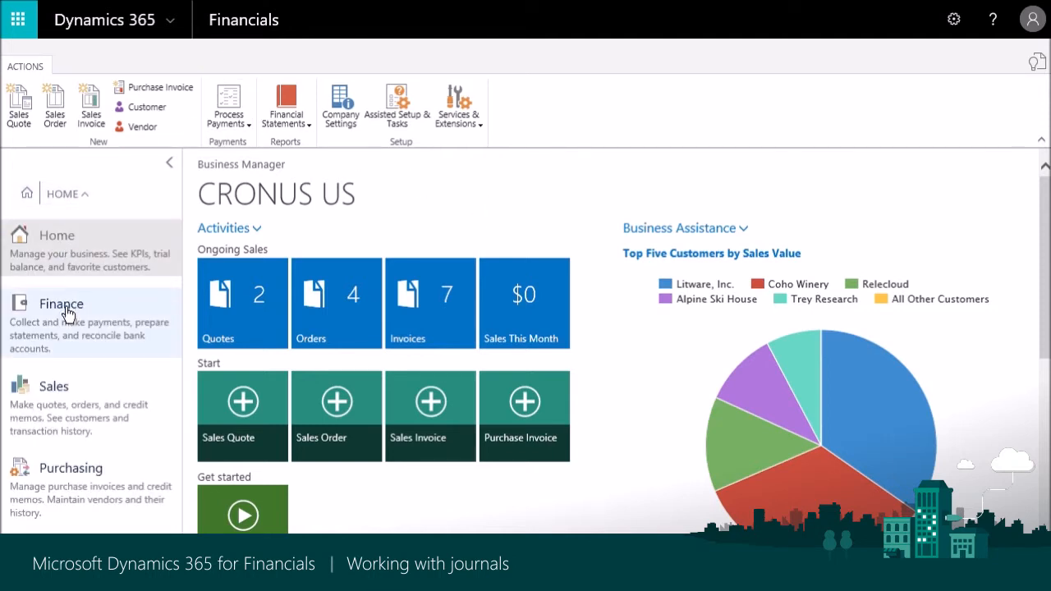
pyautogui.click(61, 303)
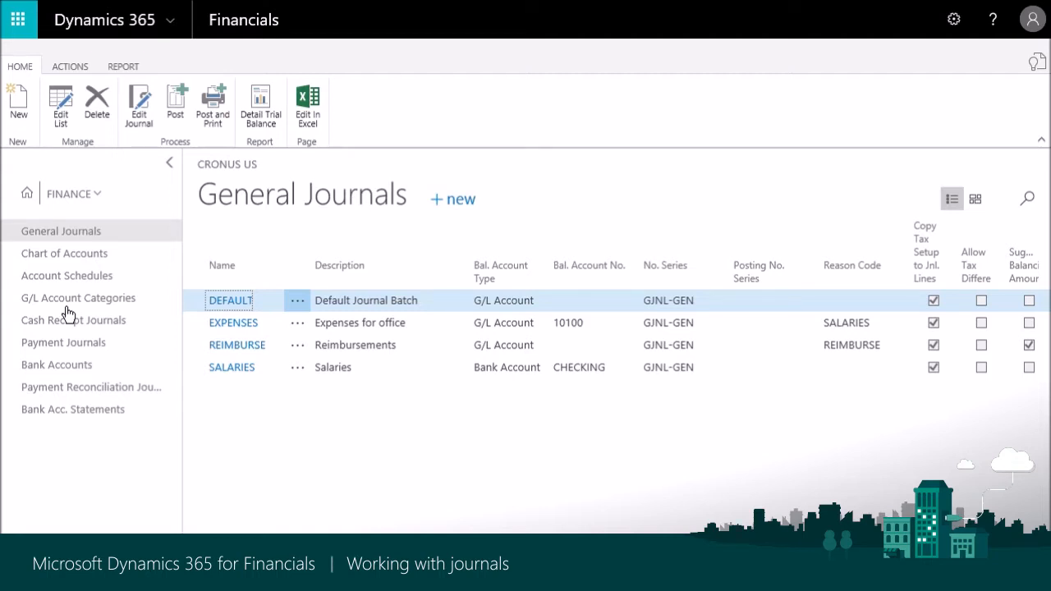
pyautogui.moveTo(69, 306)
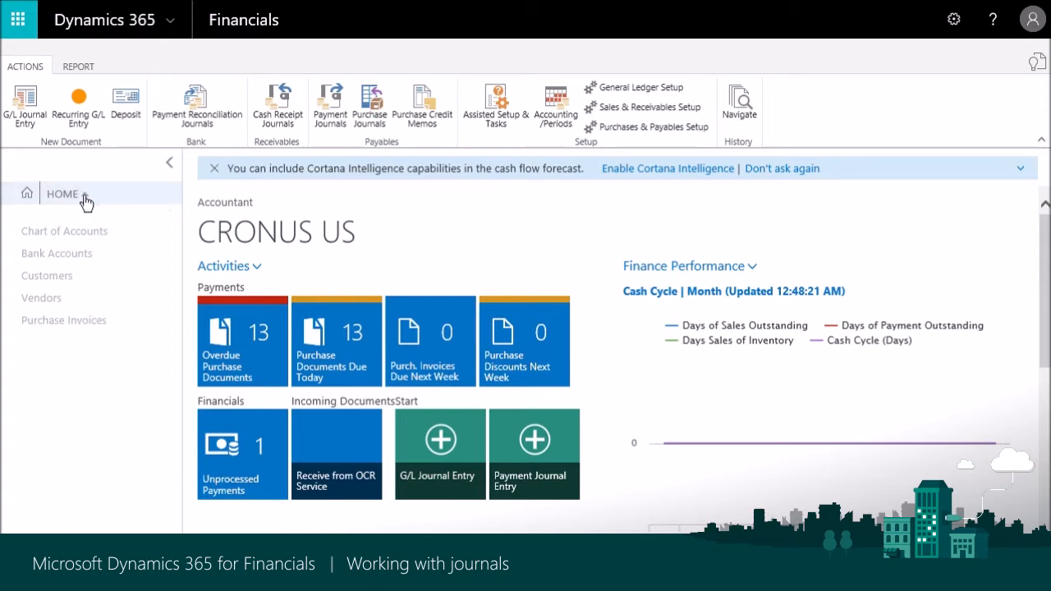
# Go to the Journals area and show its General Journals batch list.
pyautogui.click(61, 194)
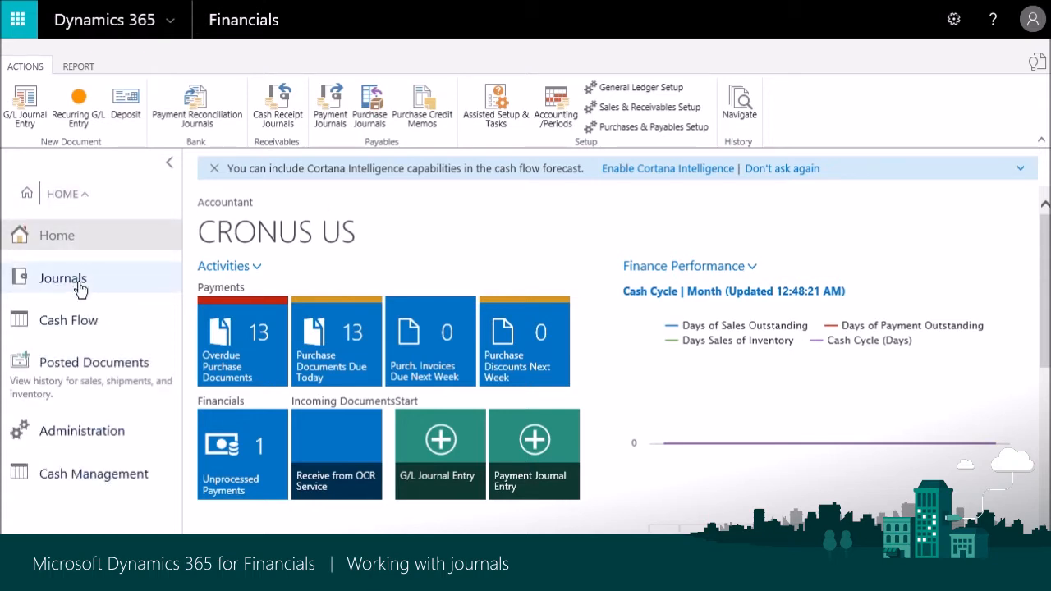
pyautogui.click(62, 277)
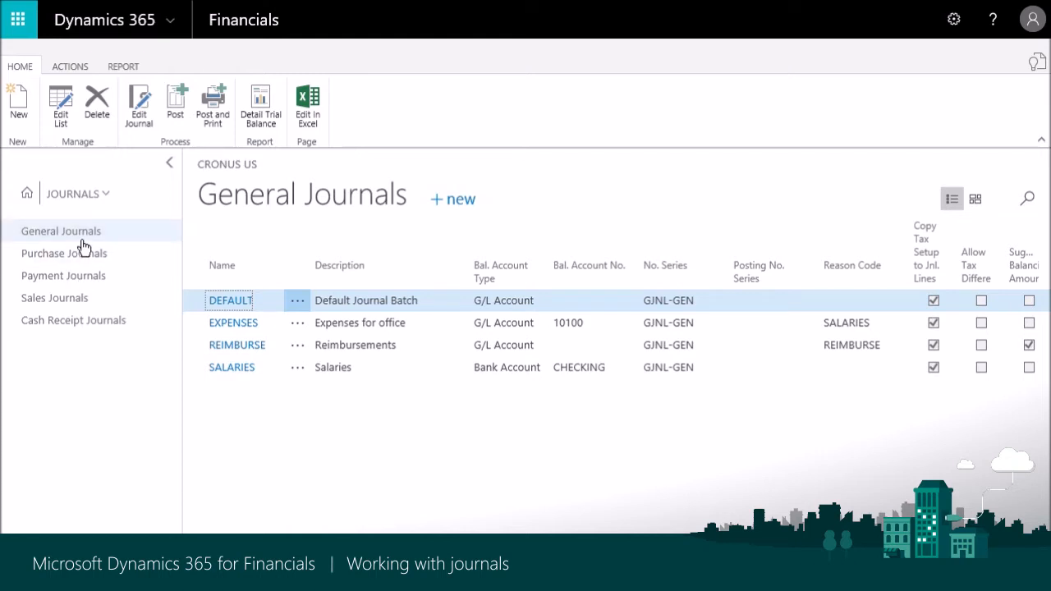
pyautogui.click(78, 193)
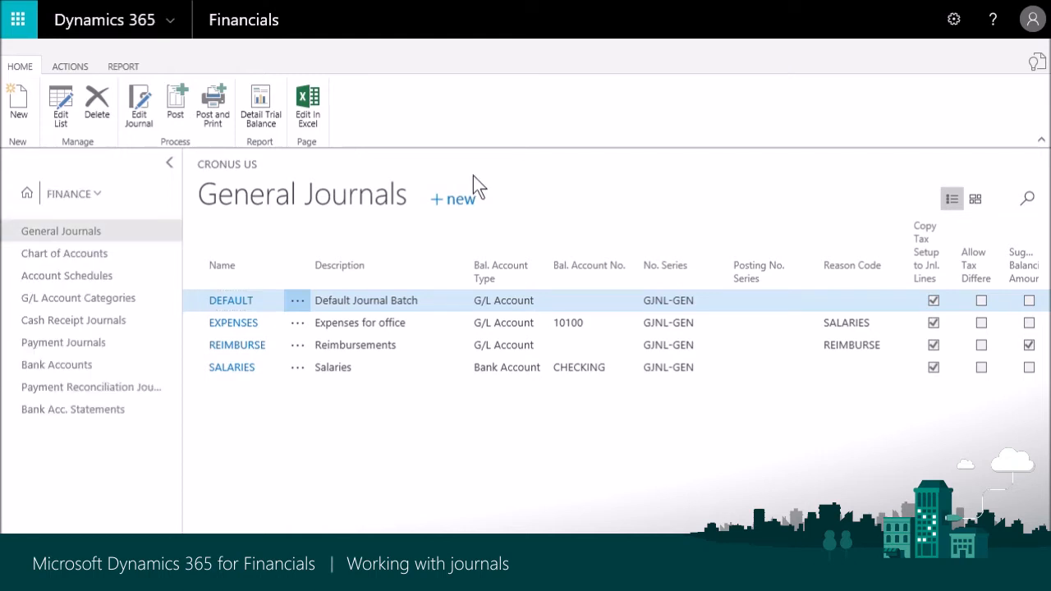
pyautogui.moveTo(476, 179)
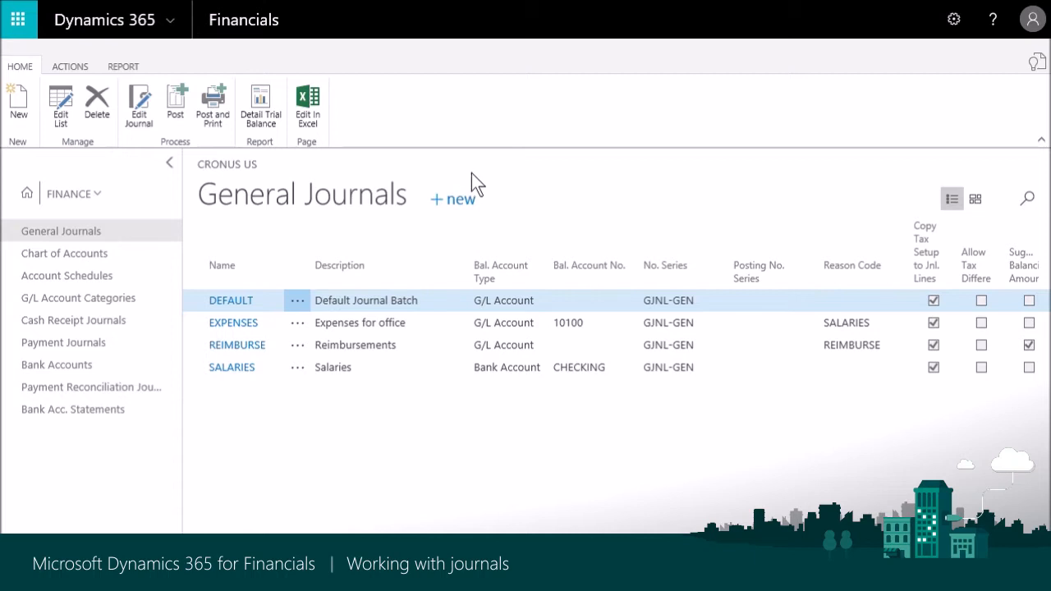
# Find and show the General Journal Templates page via the page search for 'general journal temp'.
pyautogui.write('general journal temp')
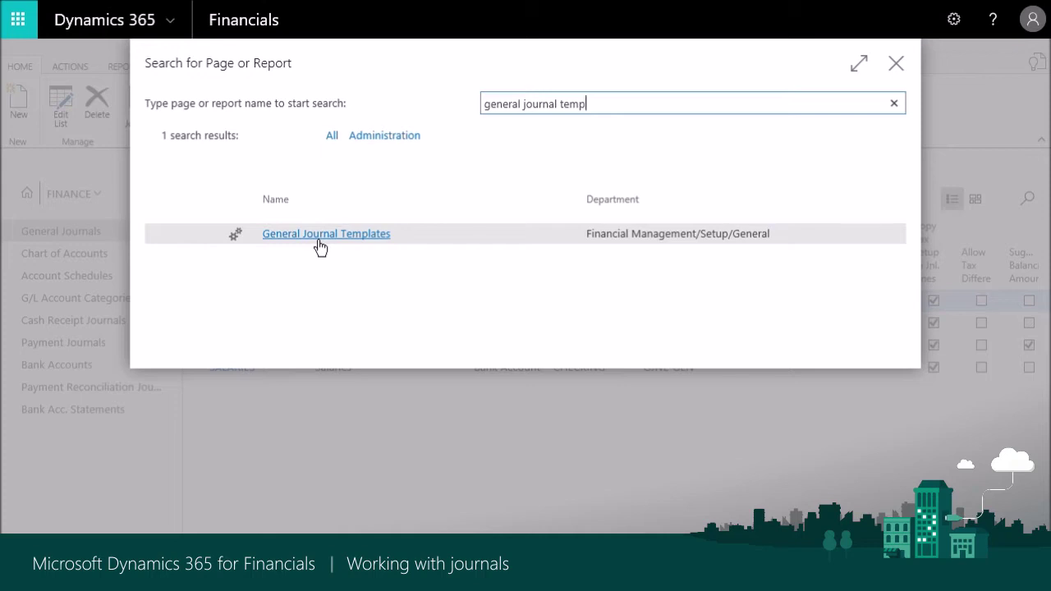
pyautogui.click(326, 233)
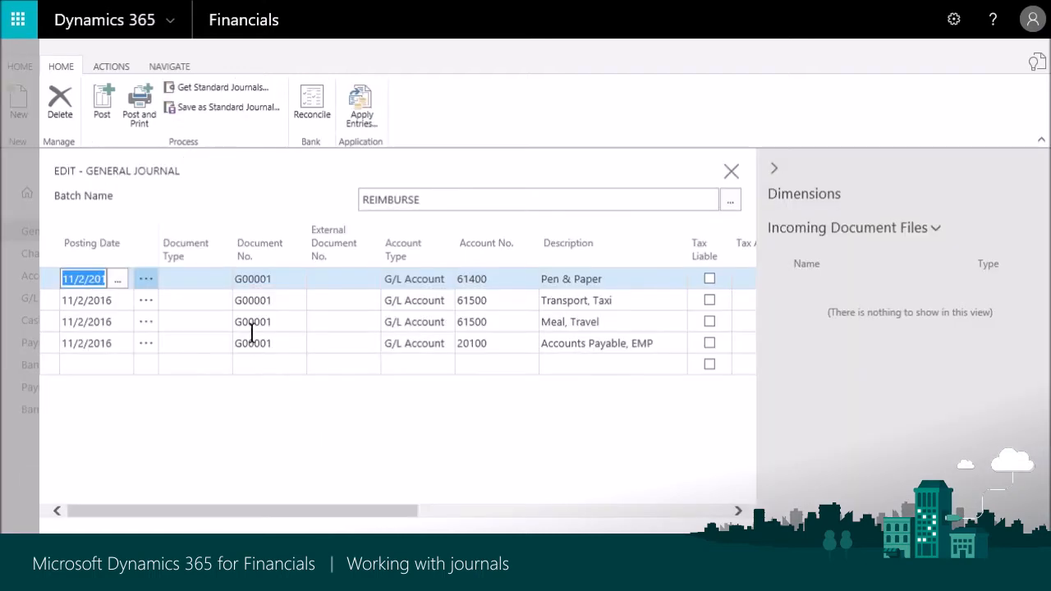
pyautogui.moveTo(516, 289)
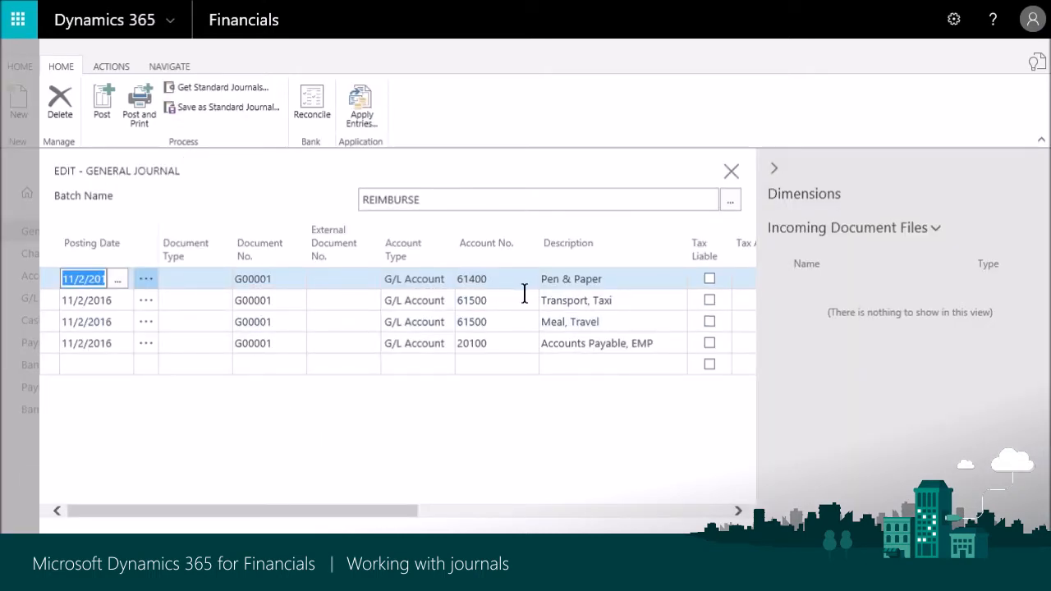
pyautogui.moveTo(644, 293)
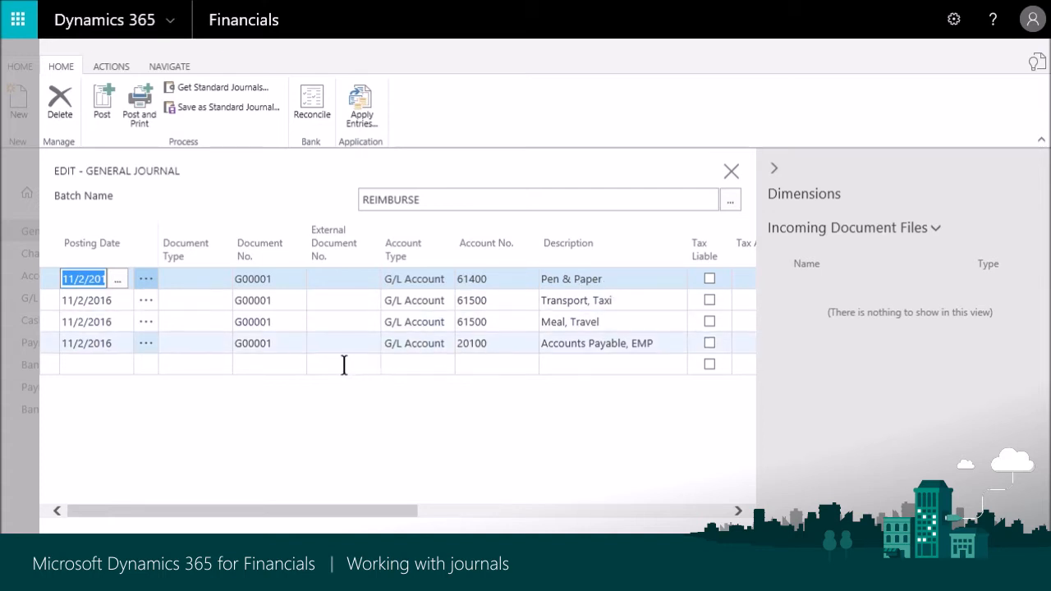
pyautogui.moveTo(520, 353)
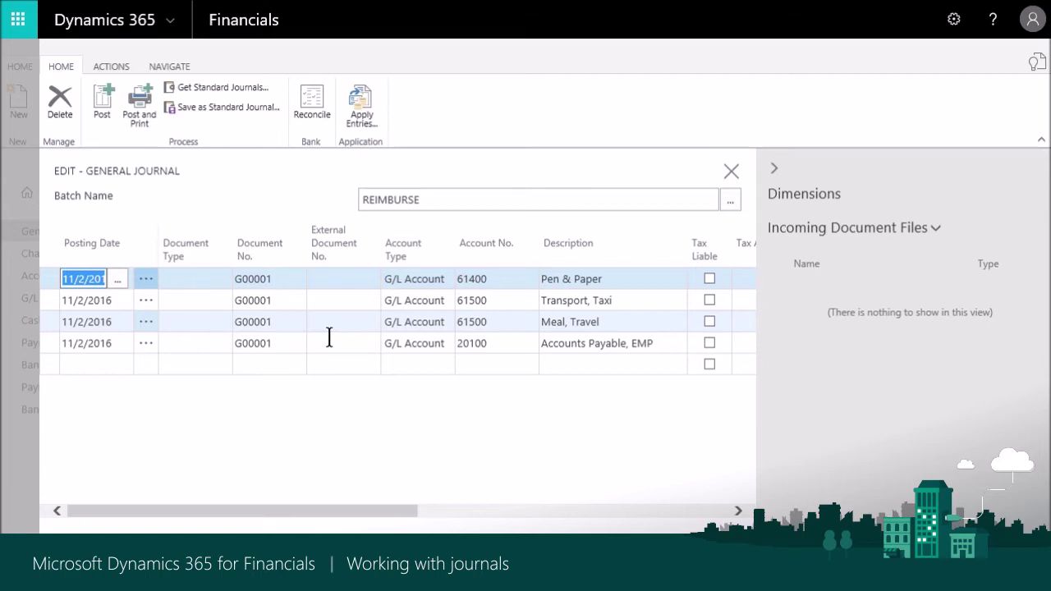
# Leave the REIMBURSE journal and review the first EXPENSES line's account and amount fields.
pyautogui.click(730, 171)
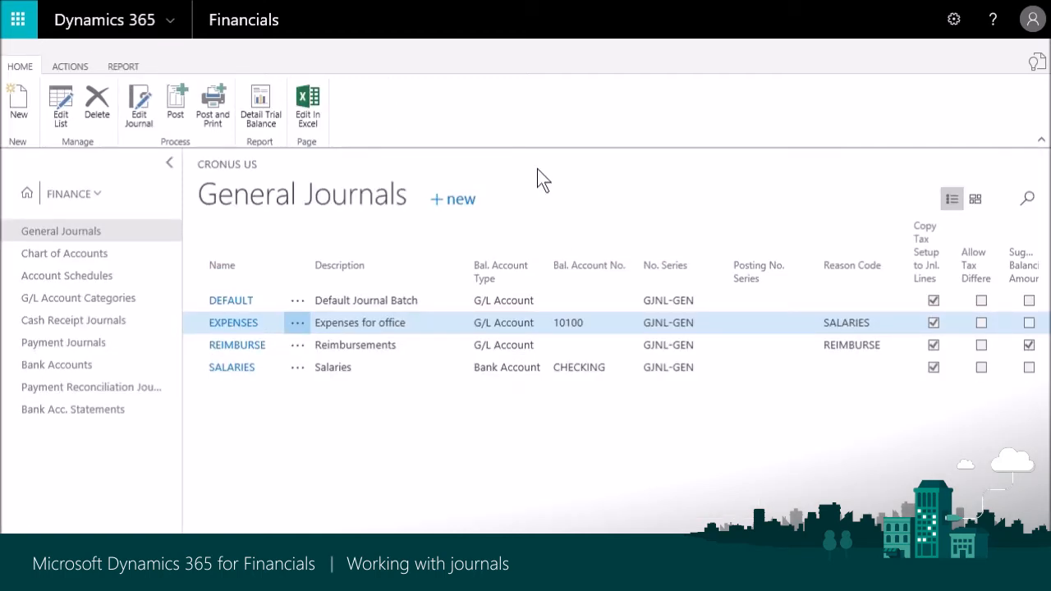
pyautogui.moveTo(252, 340)
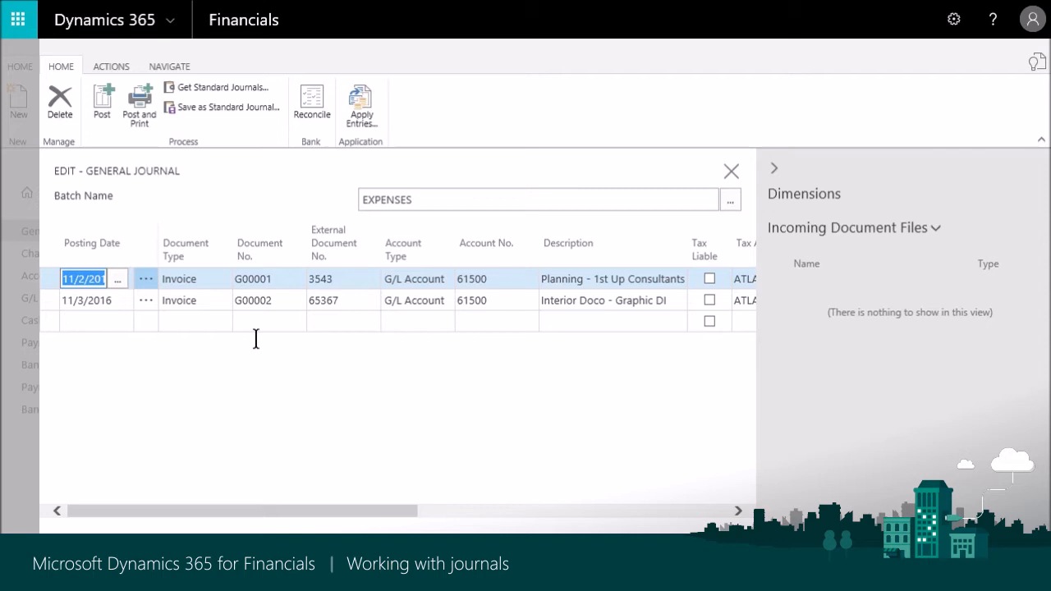
pyautogui.moveTo(557, 292)
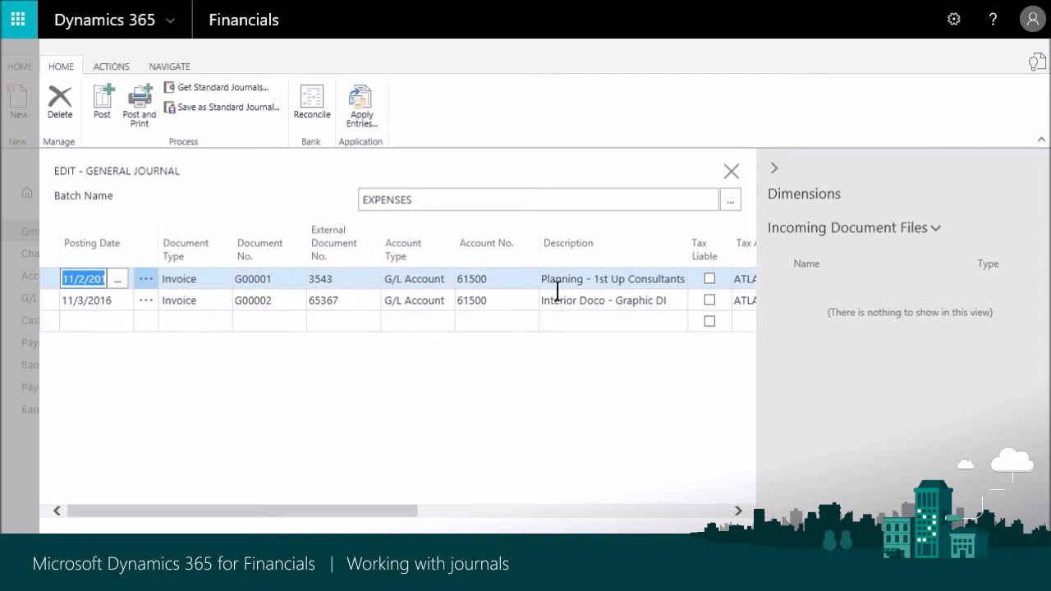
pyautogui.click(485, 279)
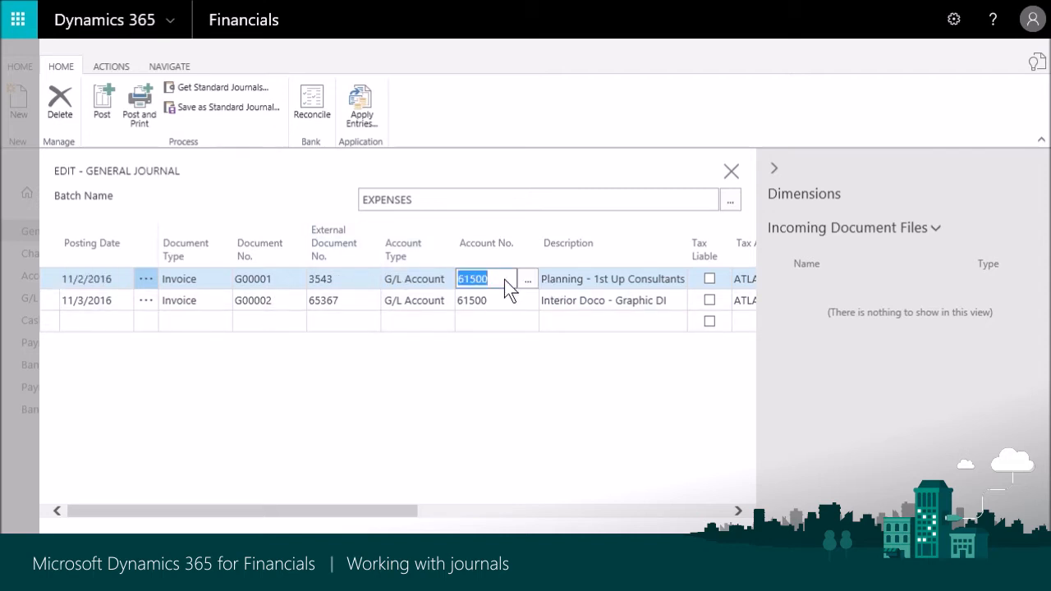
pyautogui.click(612, 279)
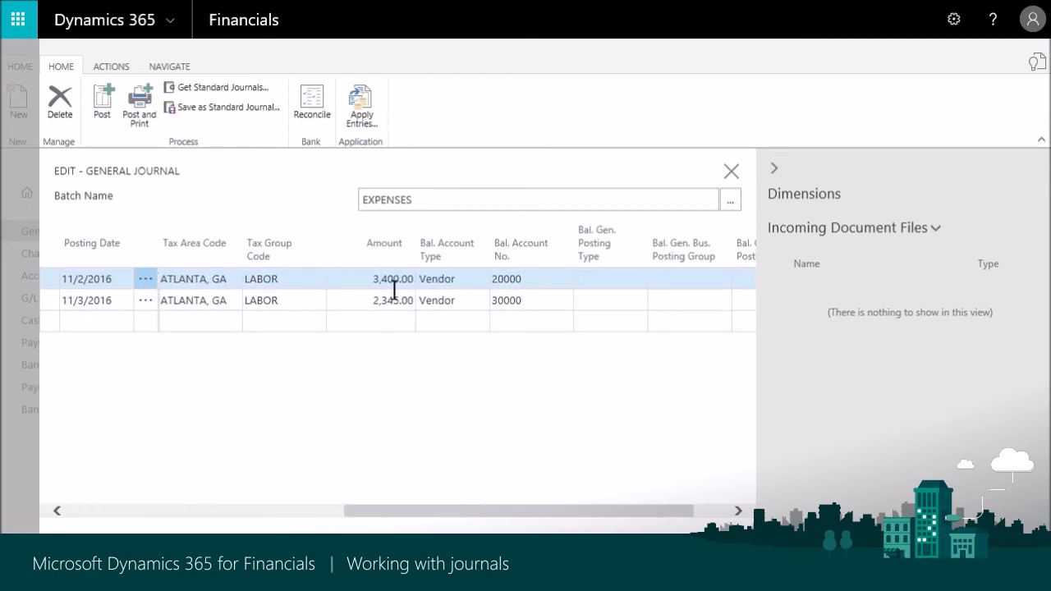
pyautogui.moveTo(479, 281)
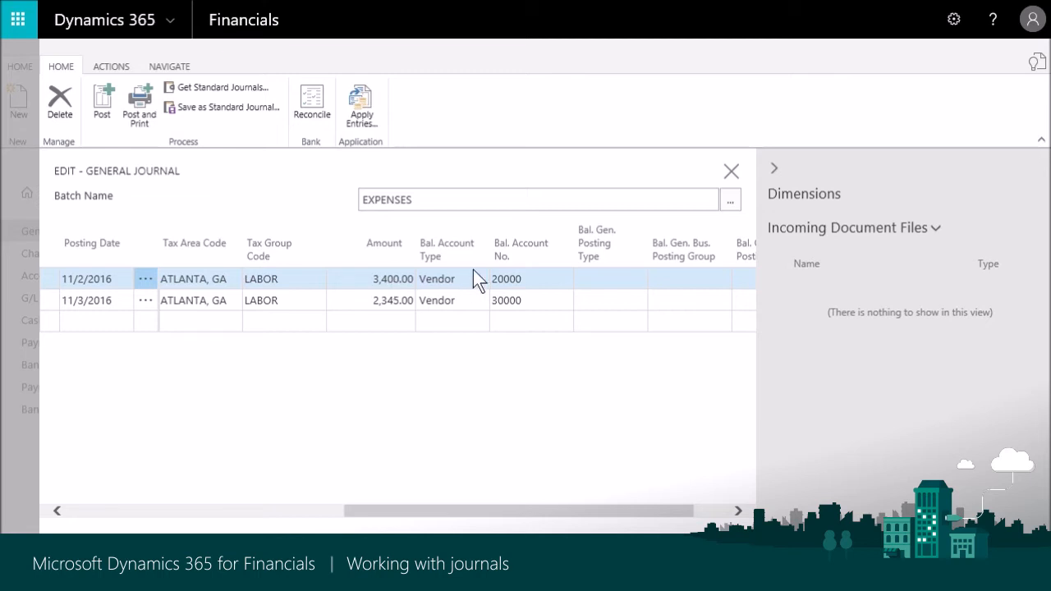
pyautogui.moveTo(440, 290)
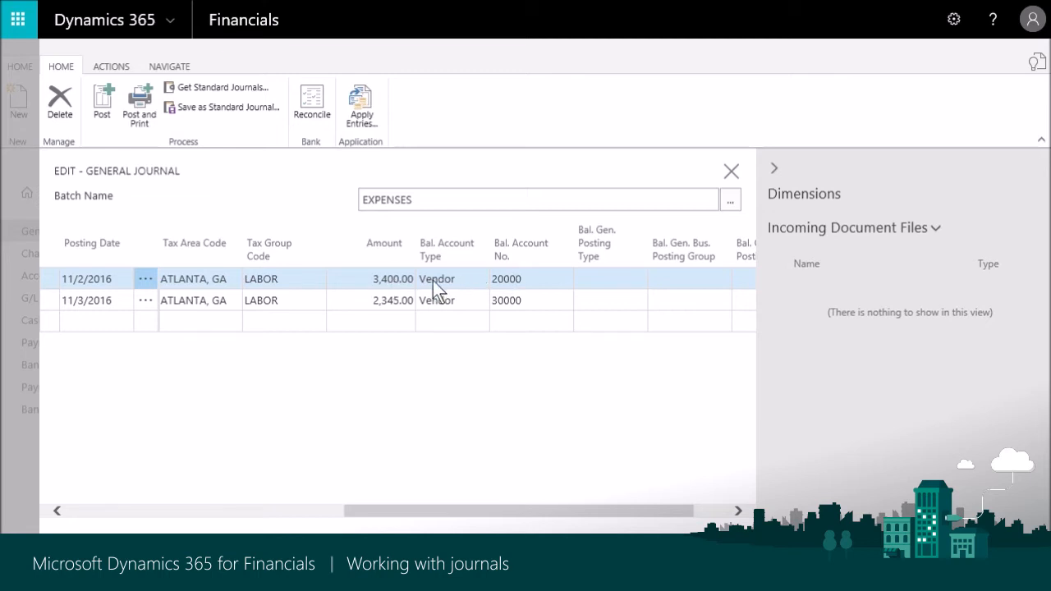
pyautogui.moveTo(429, 296)
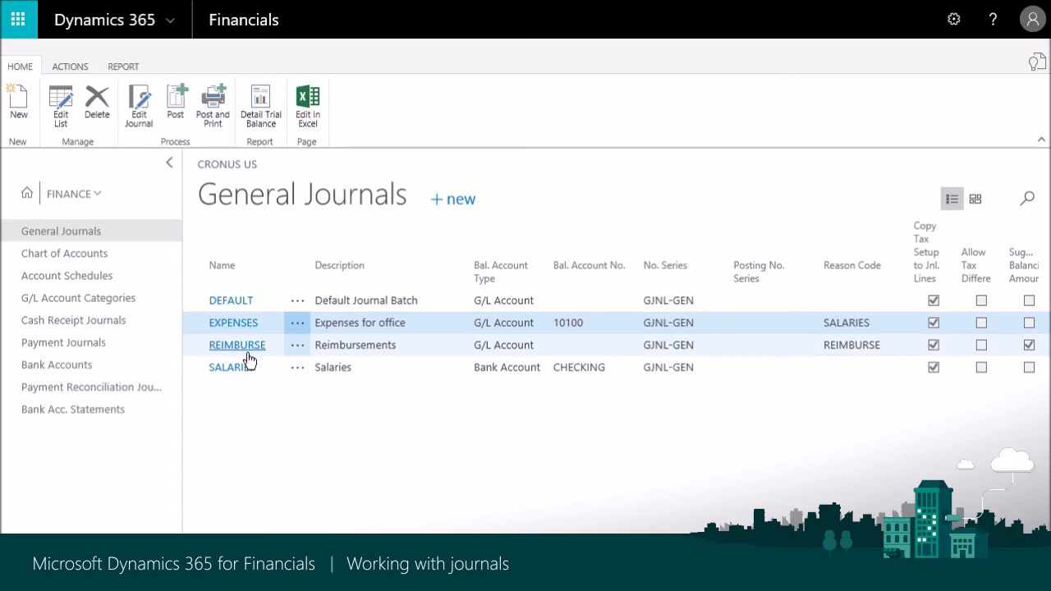
# Edit the EXPENSES journal and run Preview Posting from its Actions functions.
pyautogui.click(236, 345)
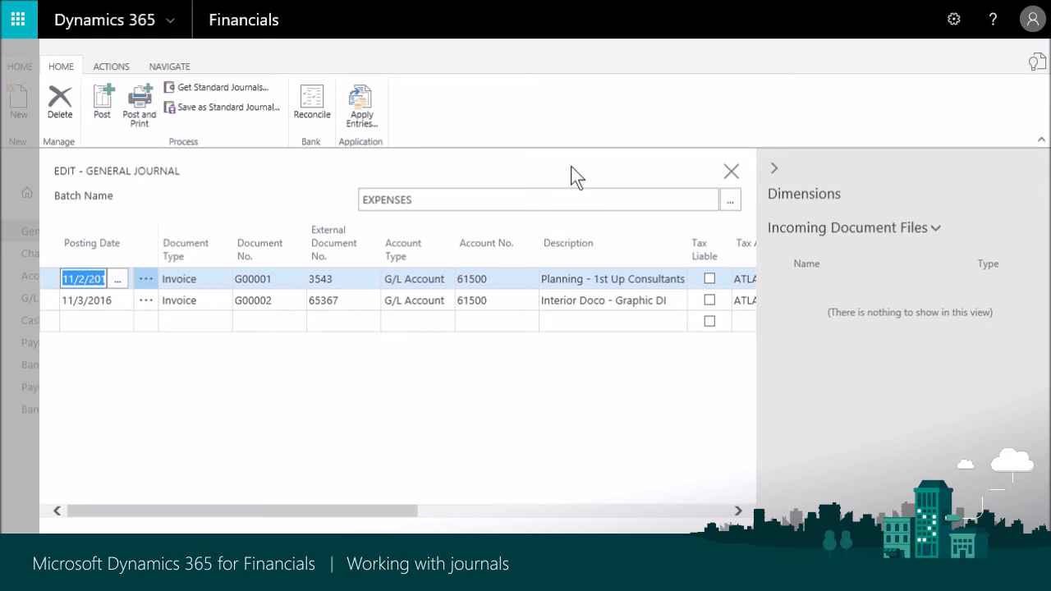
pyautogui.click(111, 66)
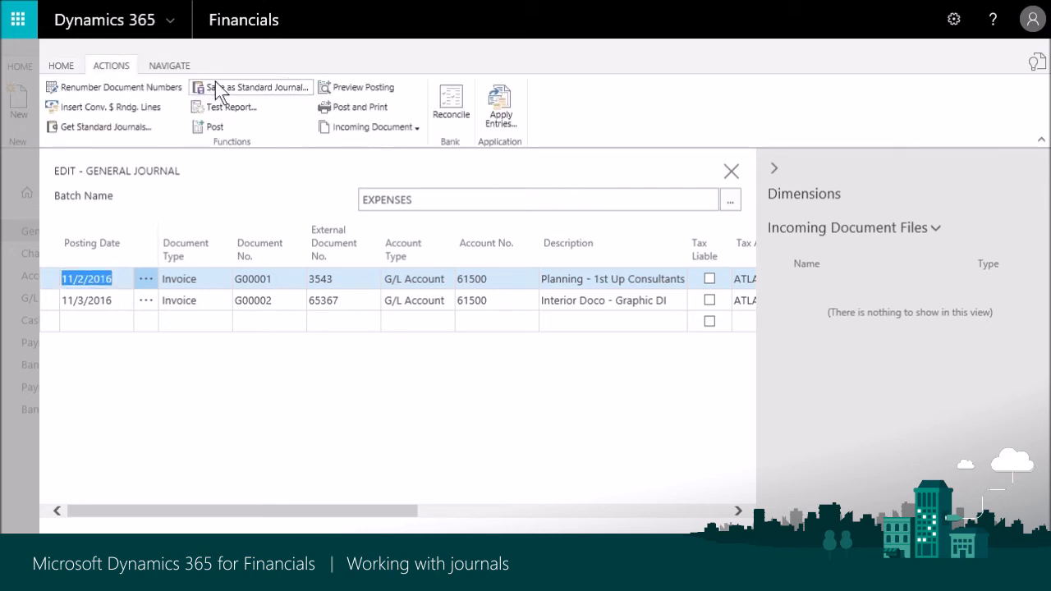
pyautogui.click(362, 87)
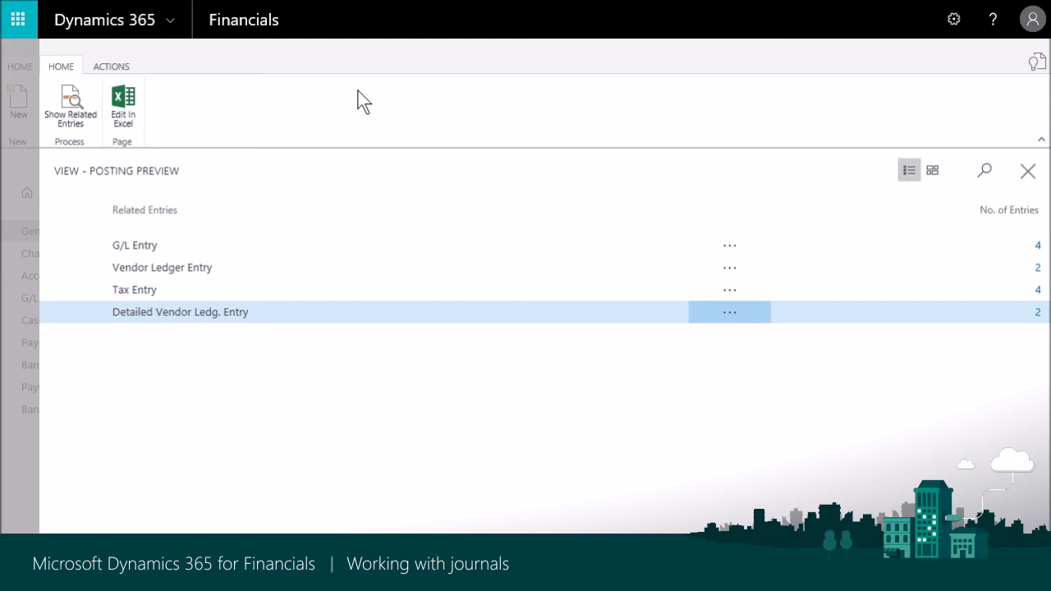
# Leave the preview, view G/L register 808's reversal entries, and close without reversing.
pyautogui.click(1028, 171)
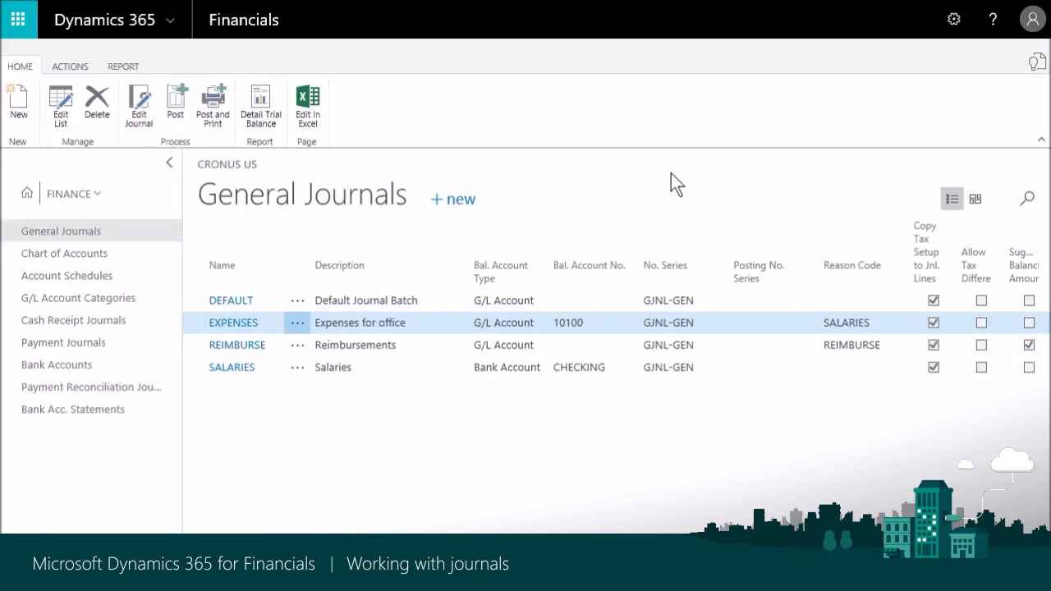
pyautogui.moveTo(789, 138)
pyautogui.write('g/L regi')
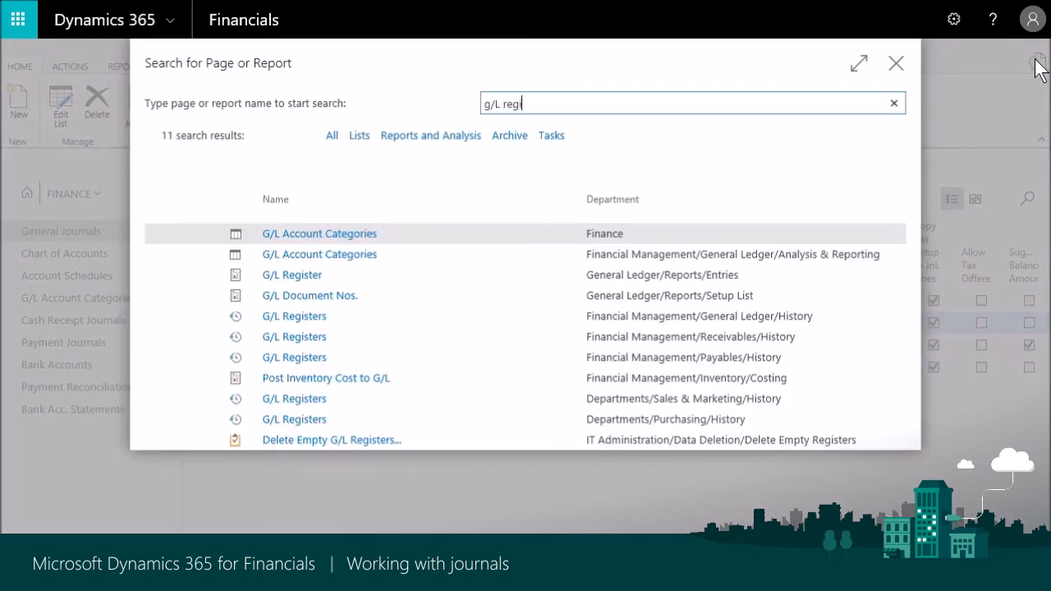
pyautogui.click(292, 274)
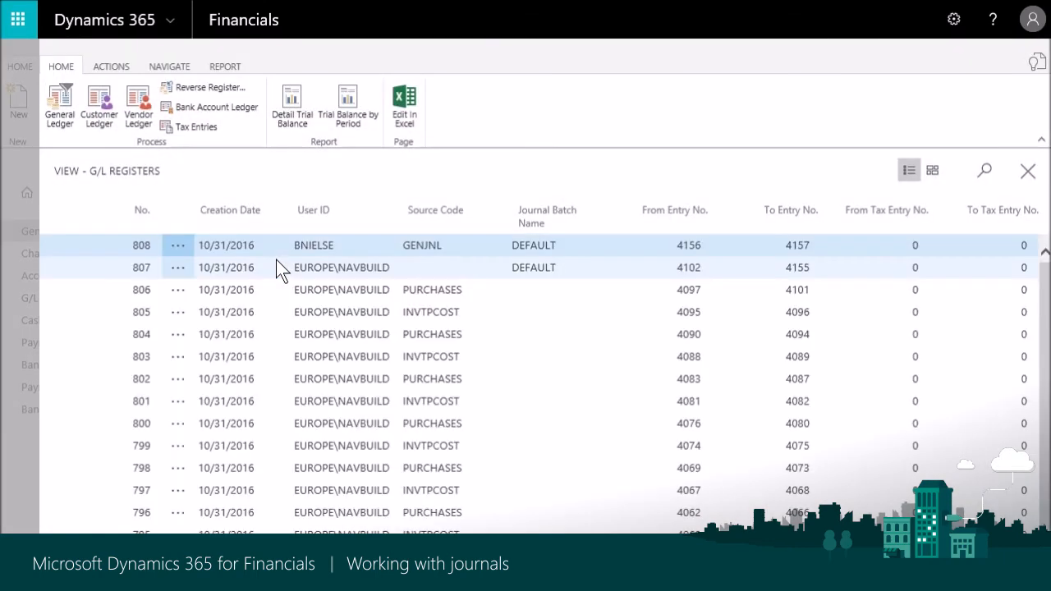
pyautogui.moveTo(215, 87)
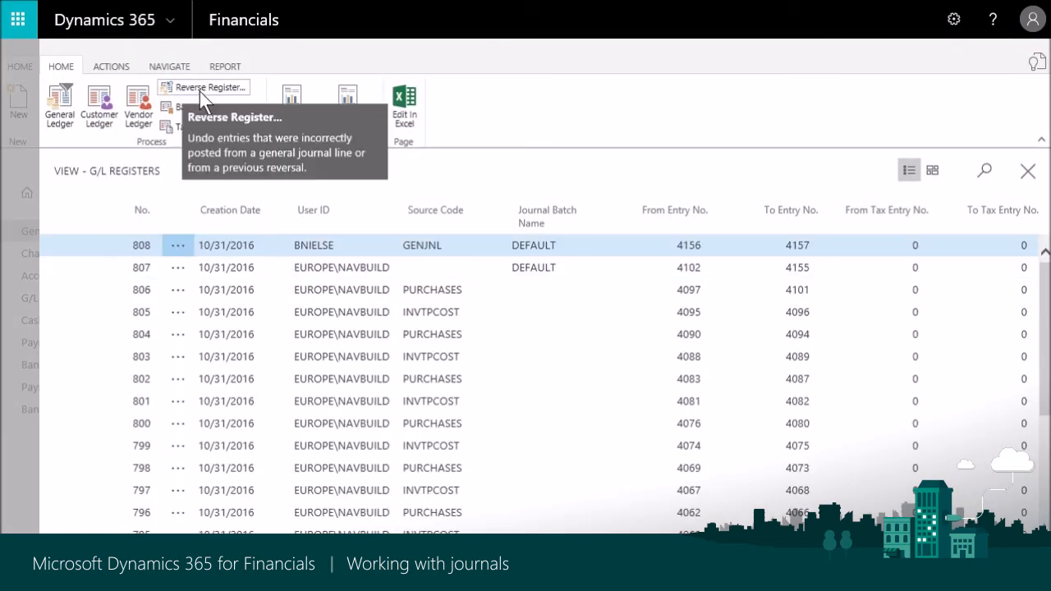
pyautogui.click(209, 87)
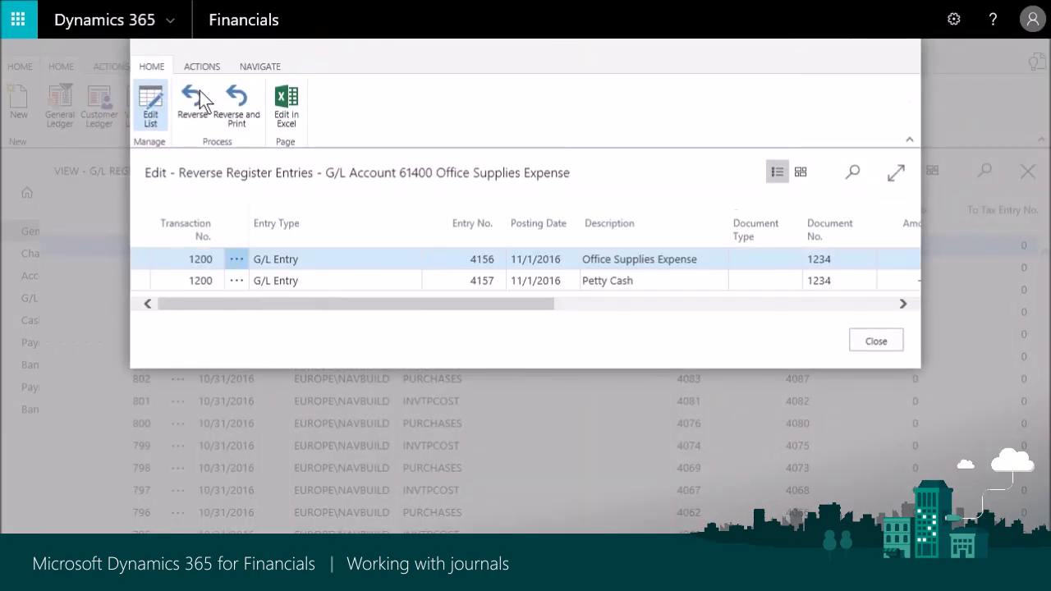
pyautogui.moveTo(192, 103)
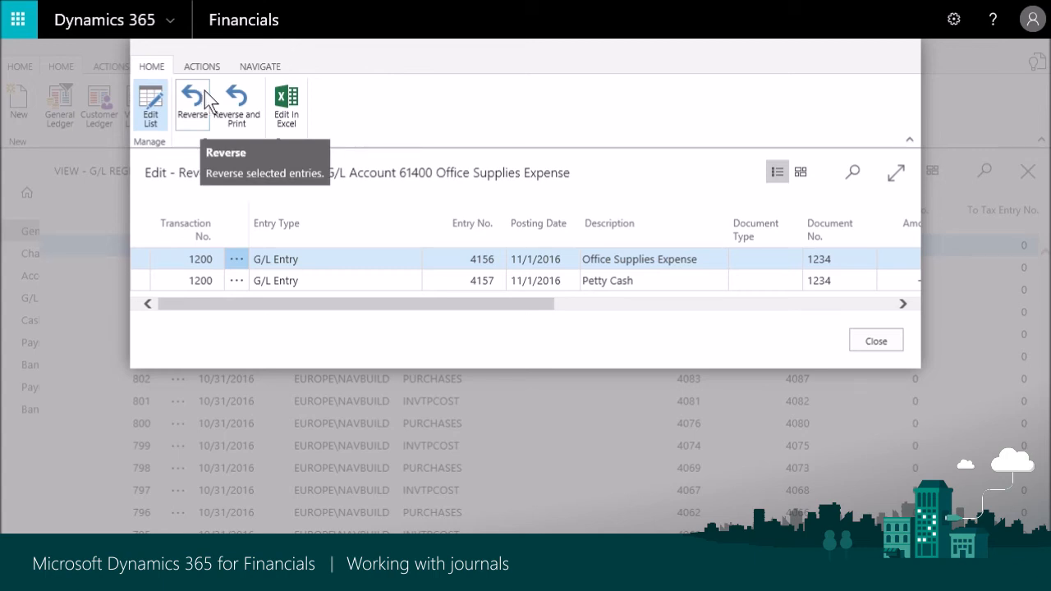
pyautogui.moveTo(391, 124)
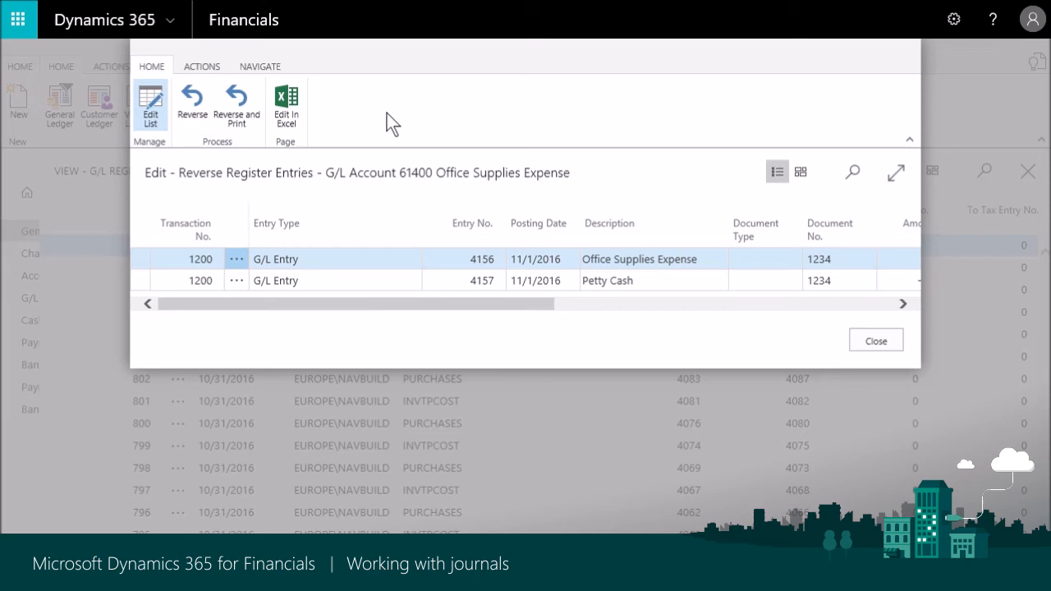
pyautogui.click(875, 340)
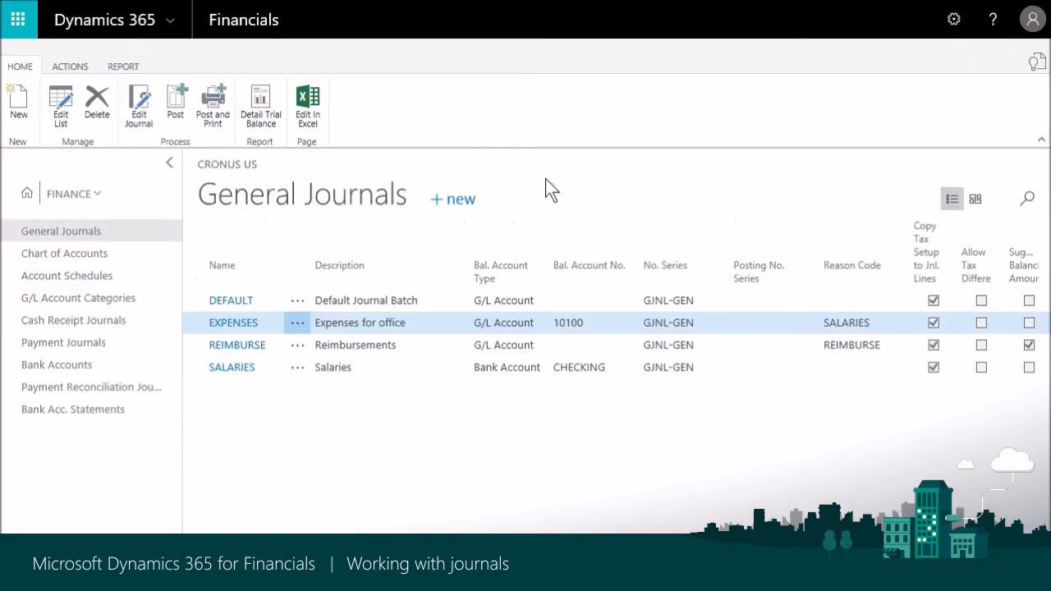